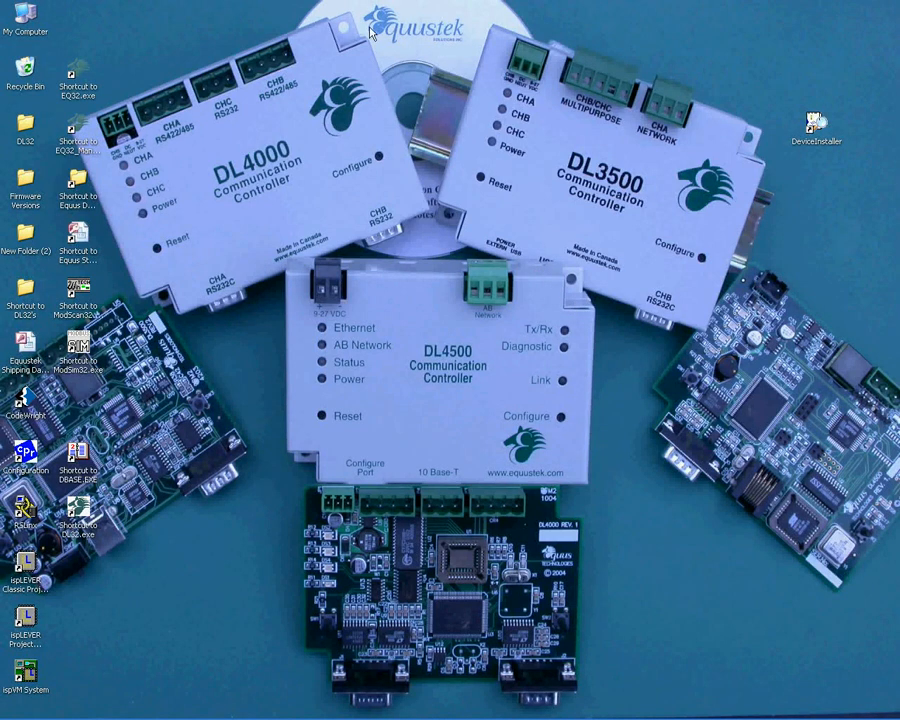
mouse_move(512, 343)
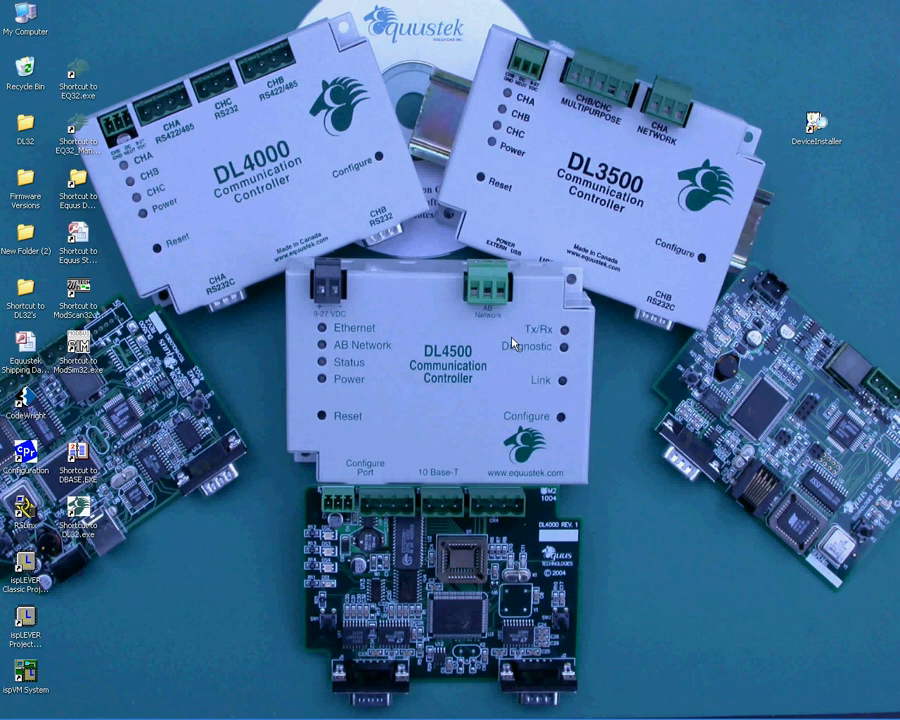
mouse_move(410, 328)
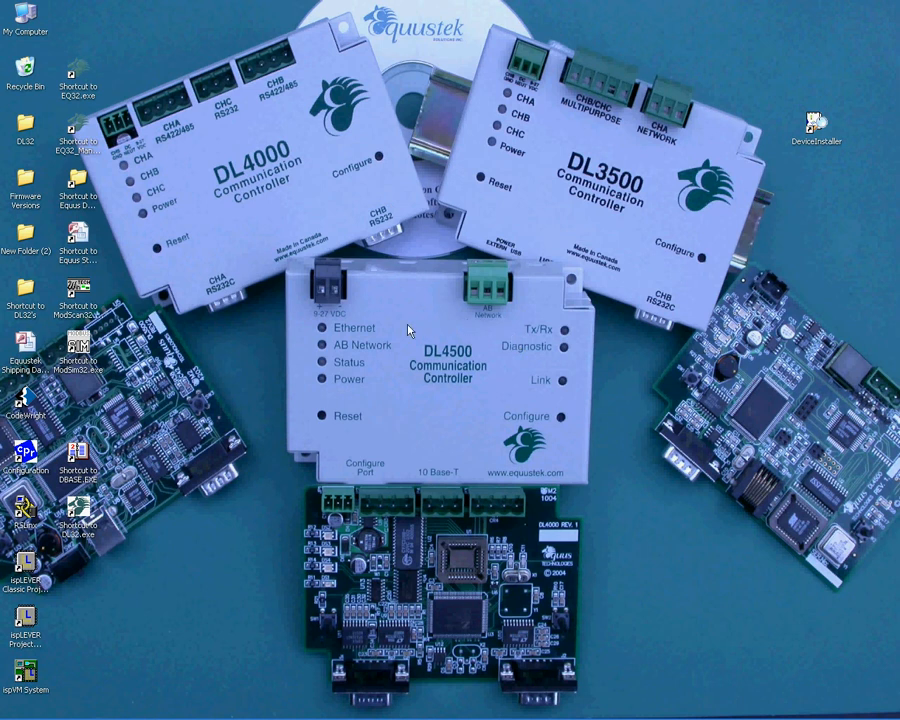
mouse_move(520, 388)
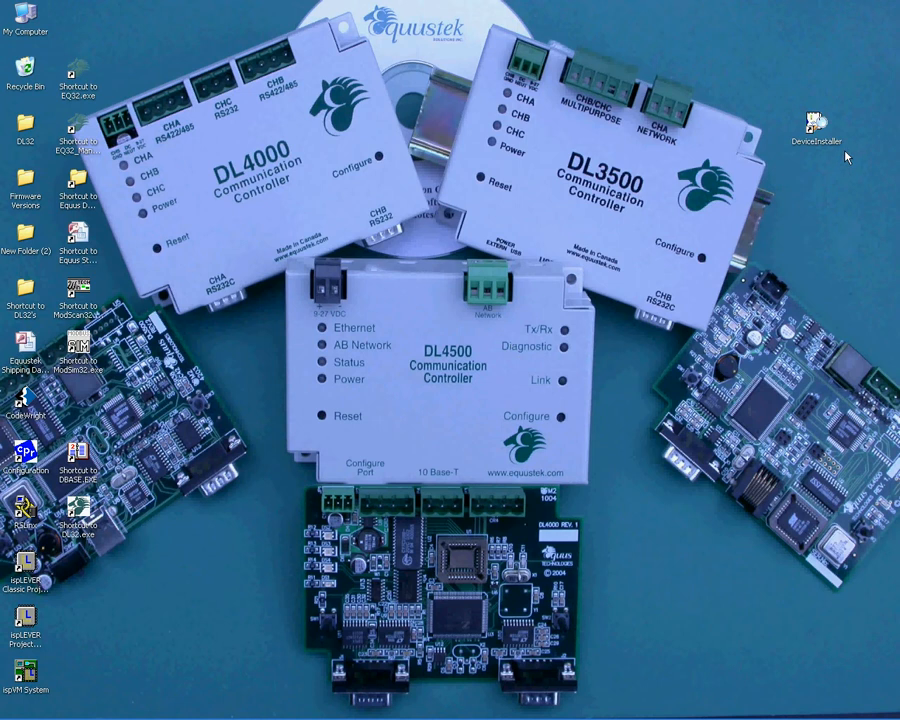
mouse_move(778, 141)
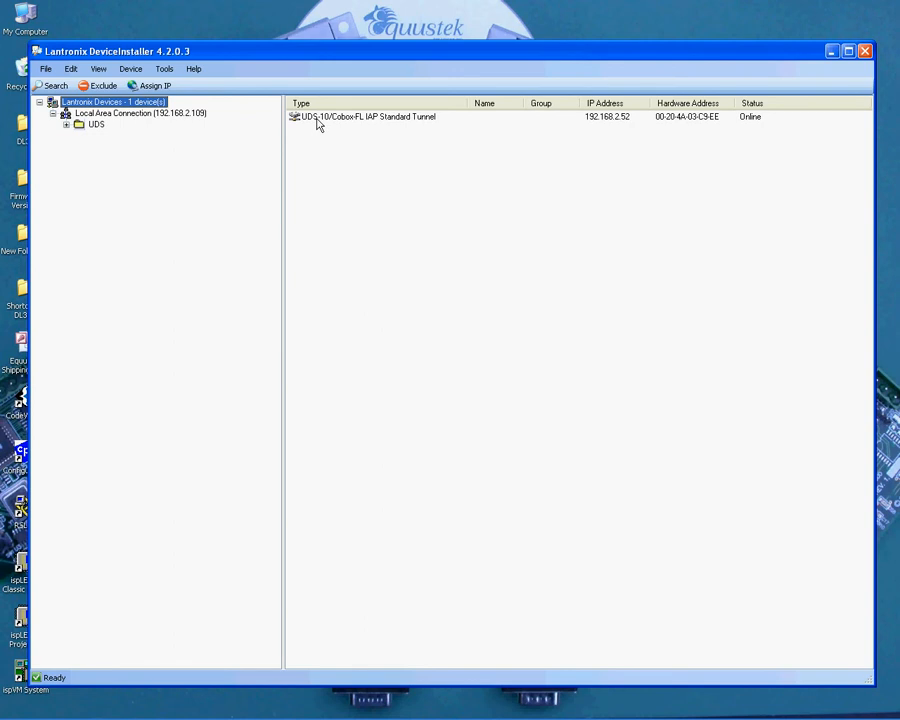
Select the UDS-10/Cobox-FL IAP Standard Tunnel device at 192.168.2.52 in the device list
click(365, 116)
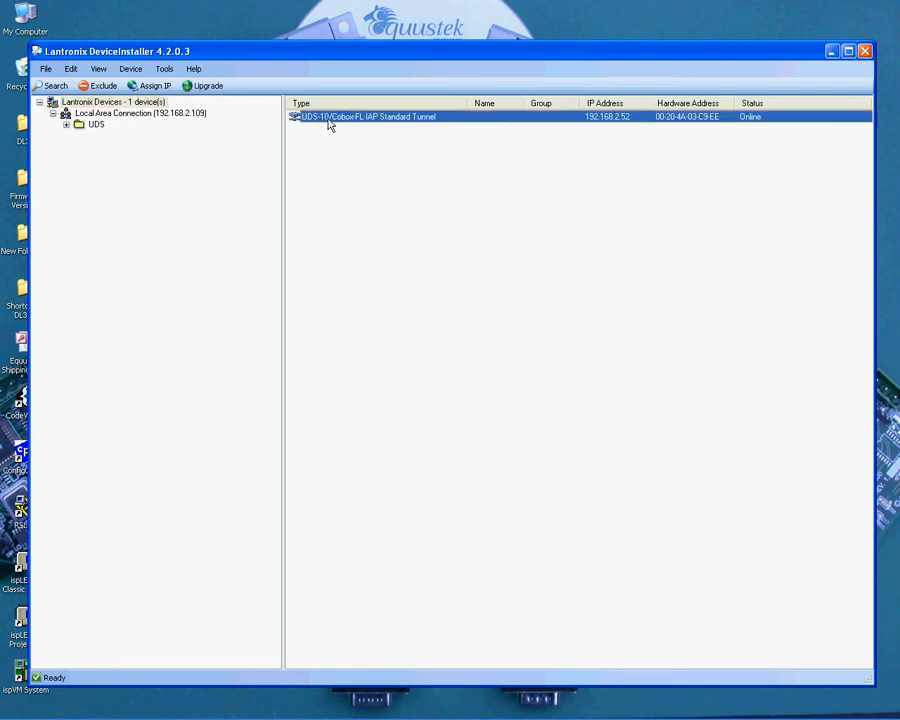
mouse_move(357, 125)
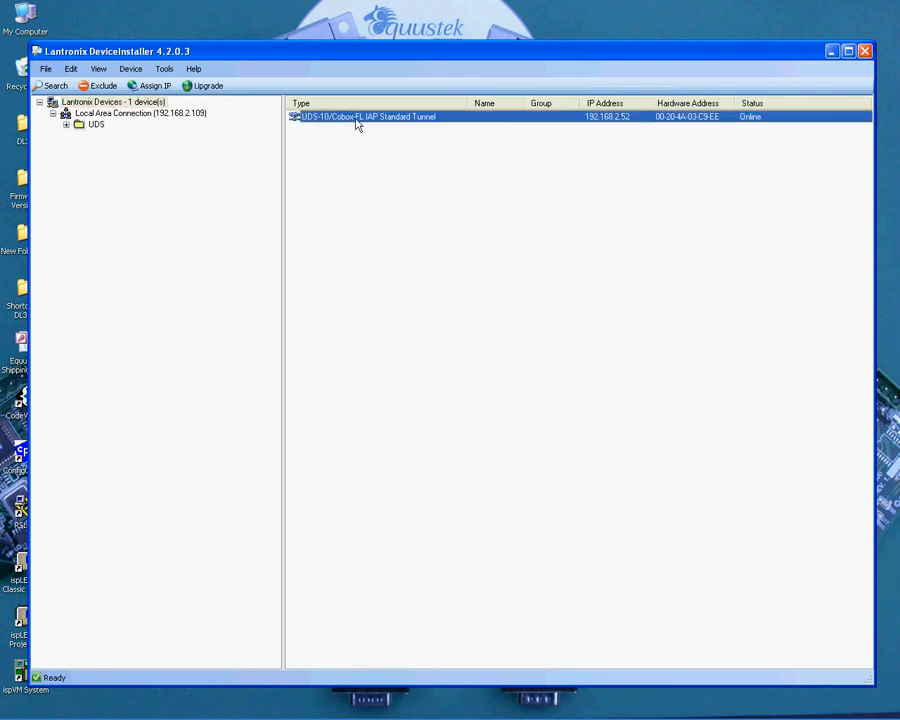
mouse_move(393, 123)
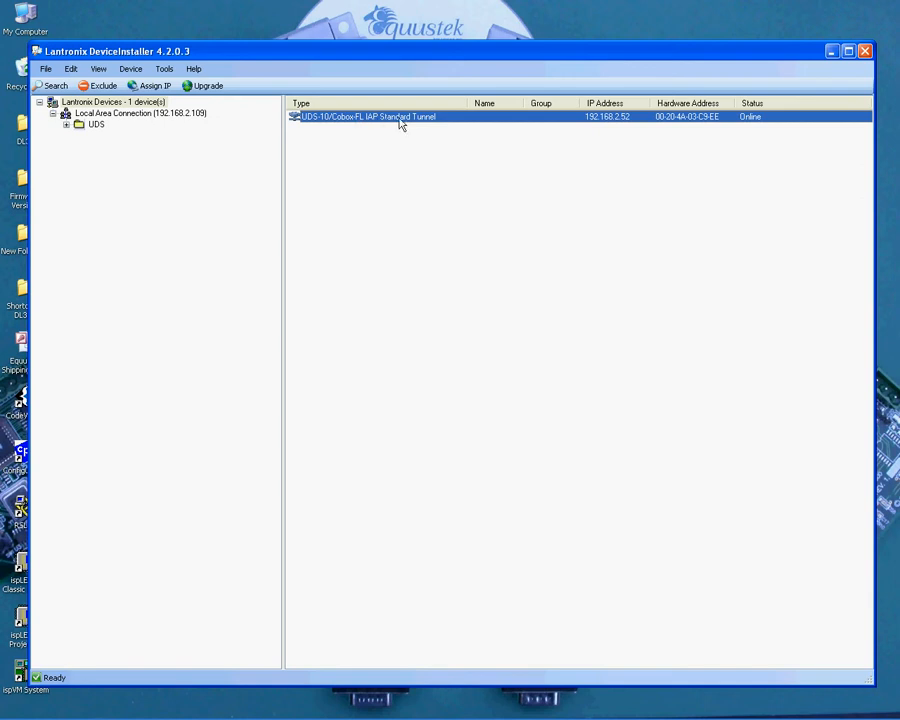
mouse_move(747, 92)
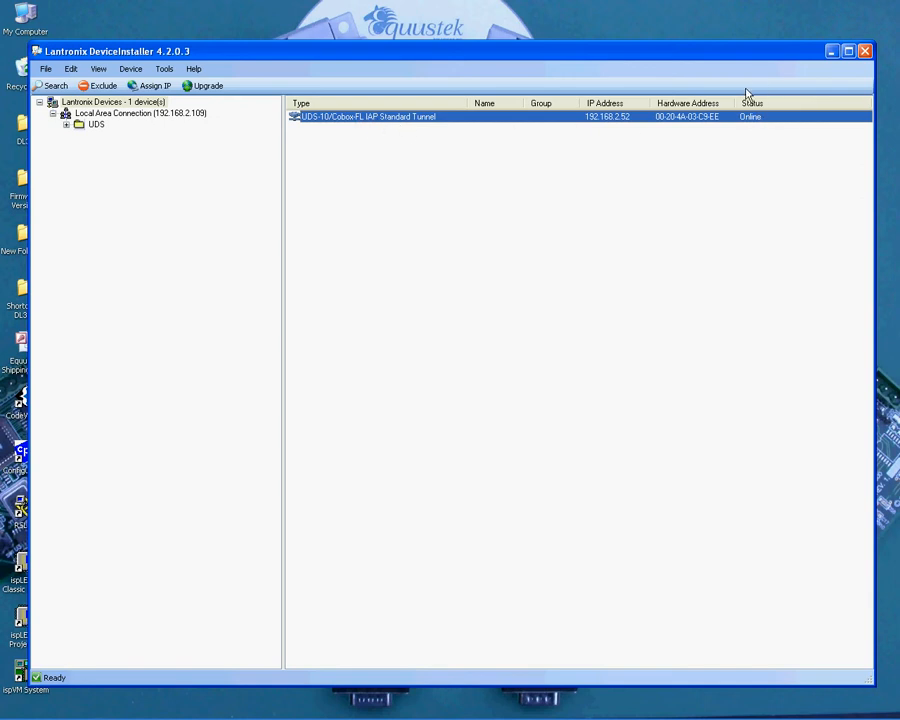
mouse_move(763, 136)
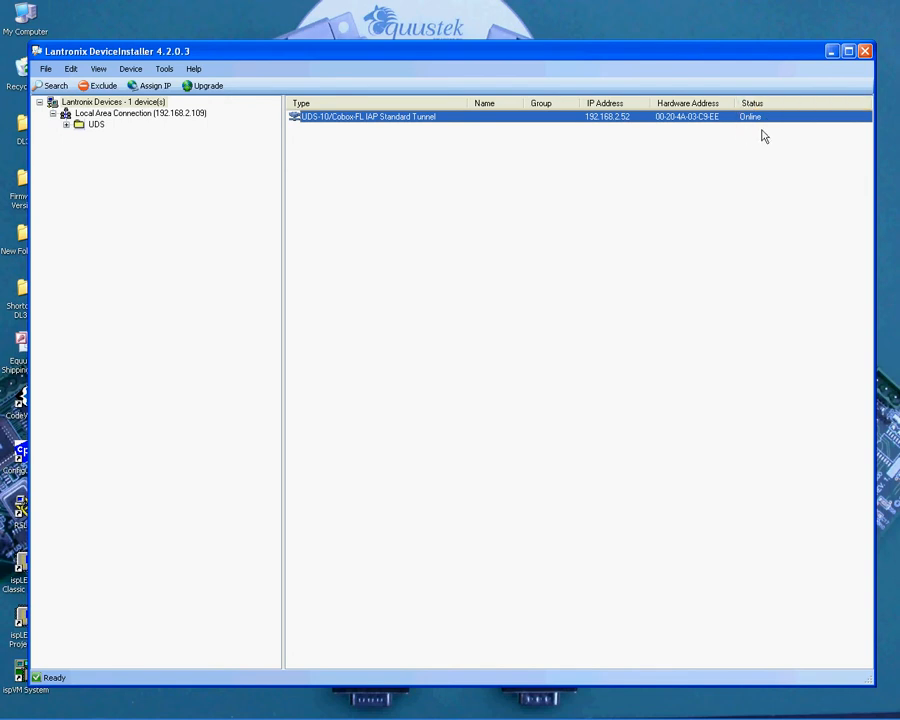
mouse_move(415, 127)
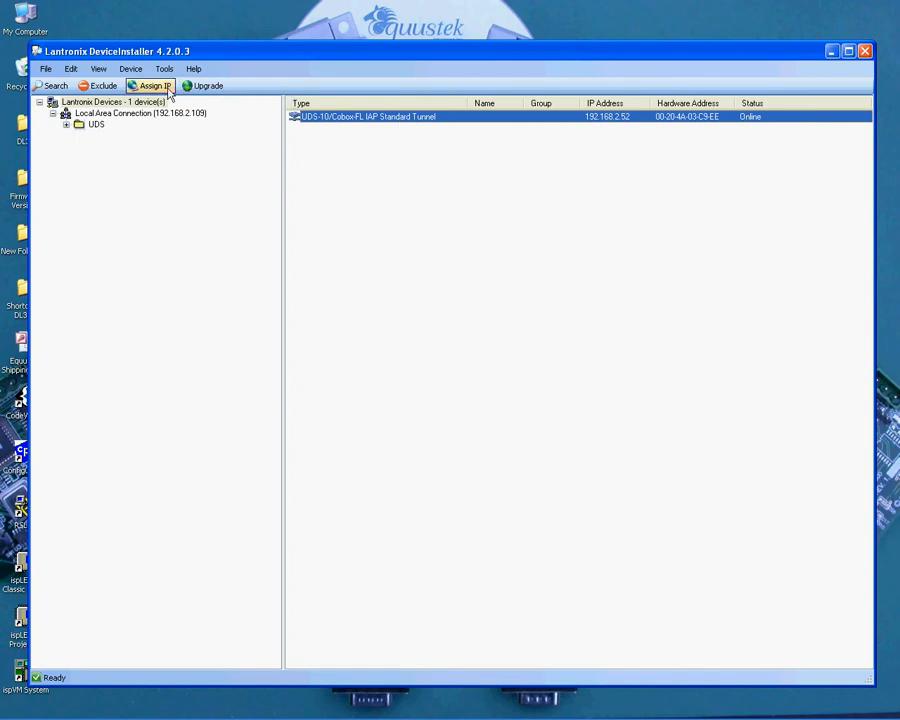
In the Assign IP wizard, choose a specific IP and verify 192.168.2.52, 255.255.255.0, 192.168.2.1
click(150, 85)
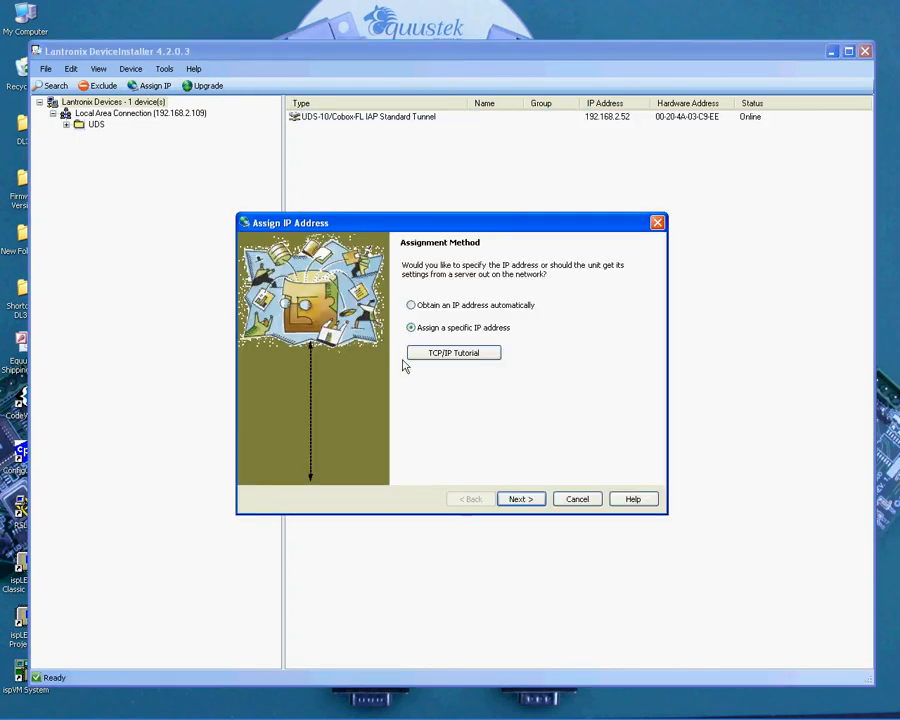
mouse_move(200, 203)
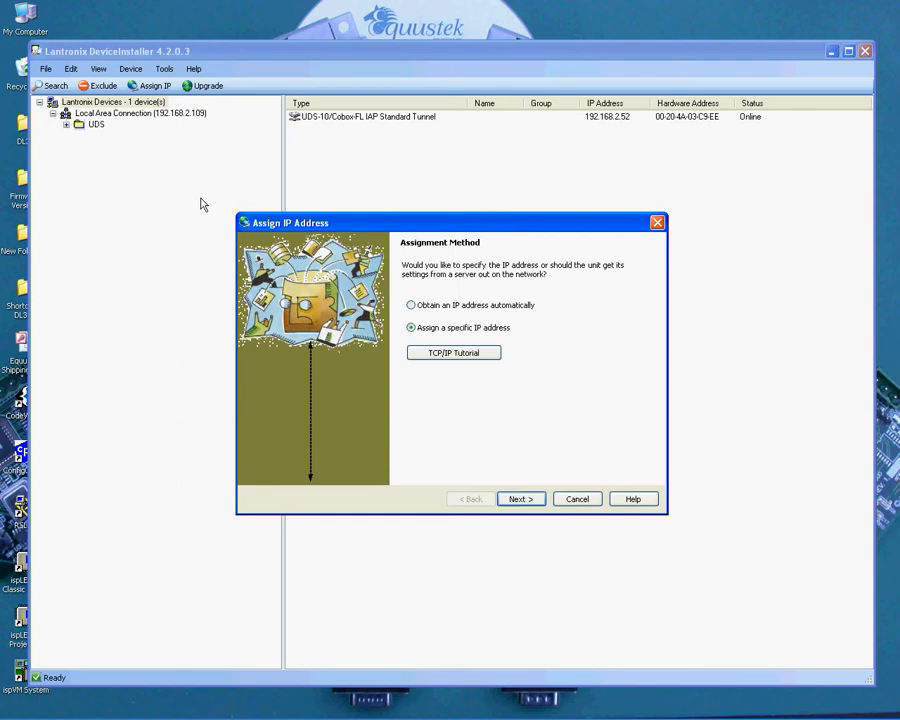
mouse_move(328, 232)
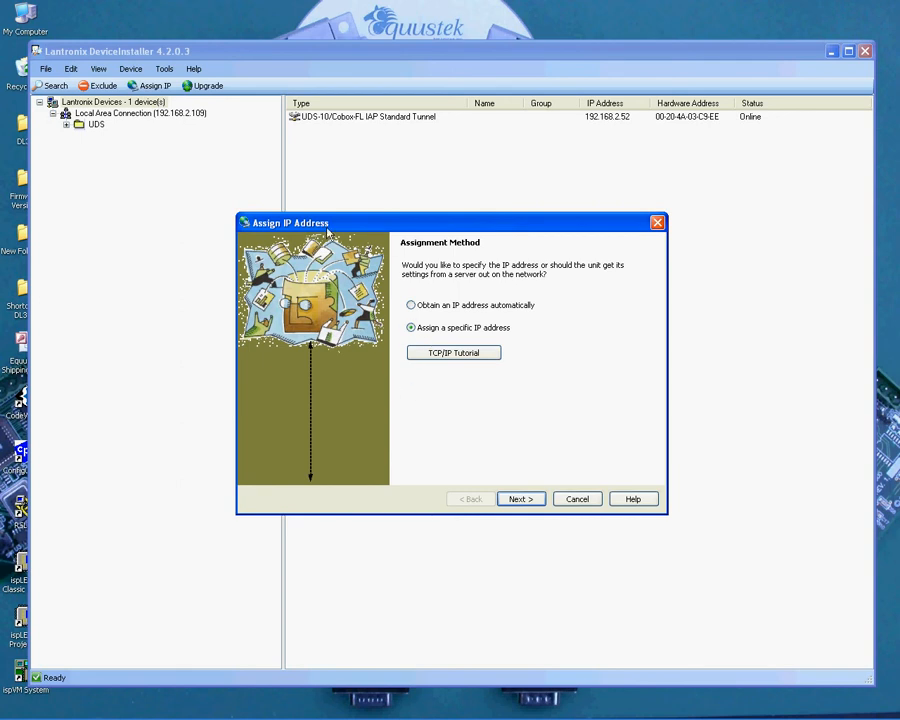
mouse_move(390, 334)
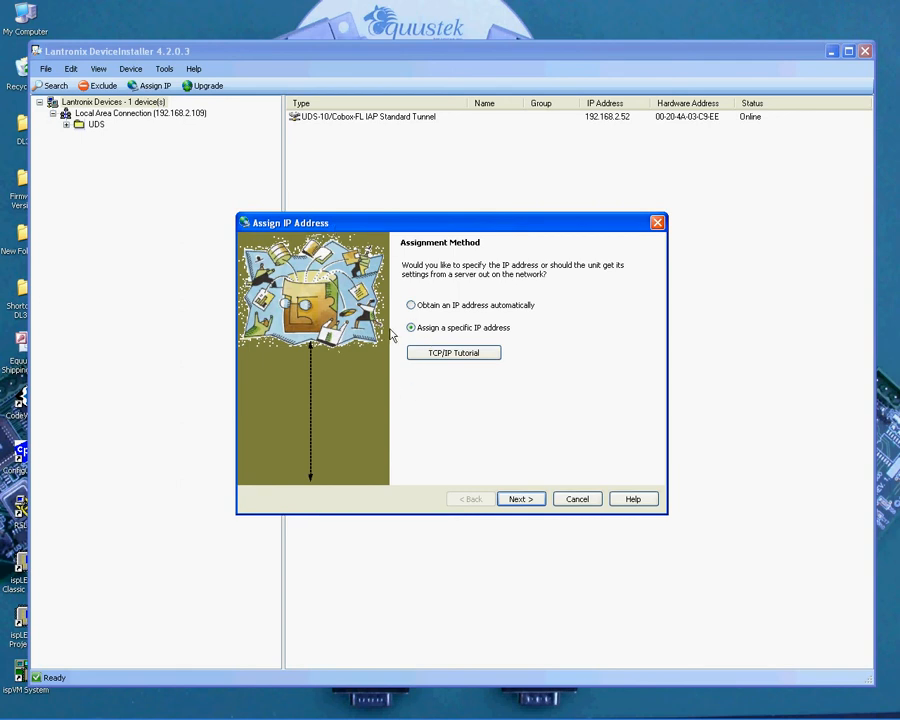
mouse_move(527, 331)
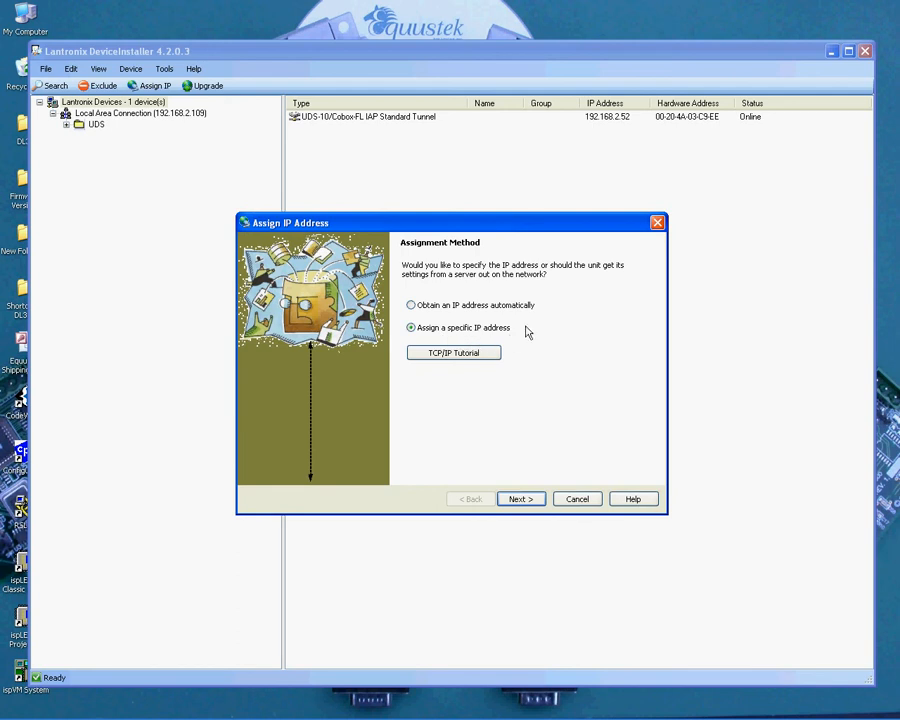
mouse_move(492, 431)
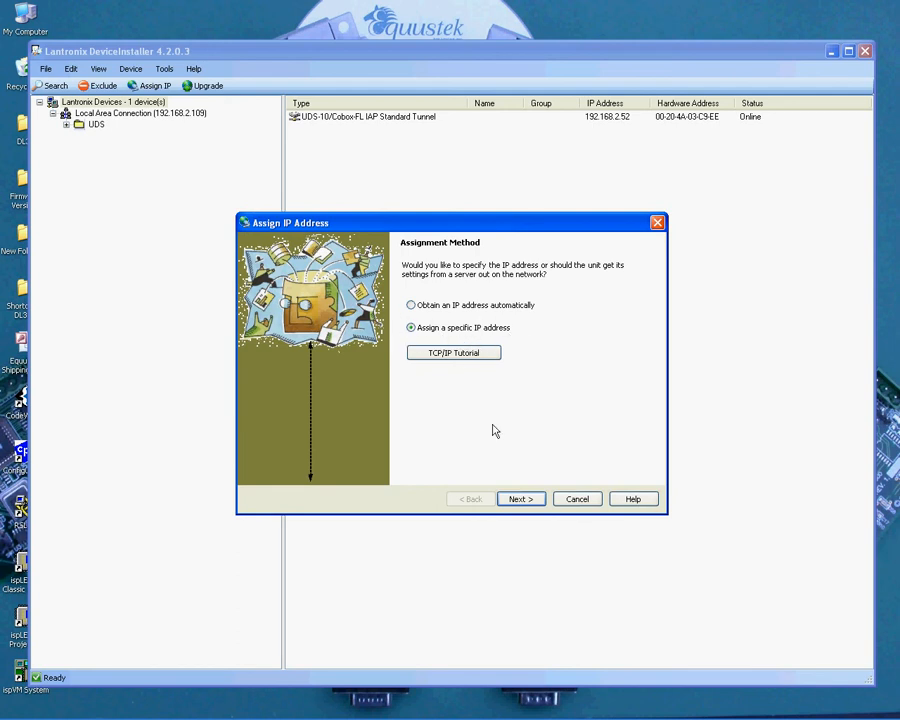
click(520, 499)
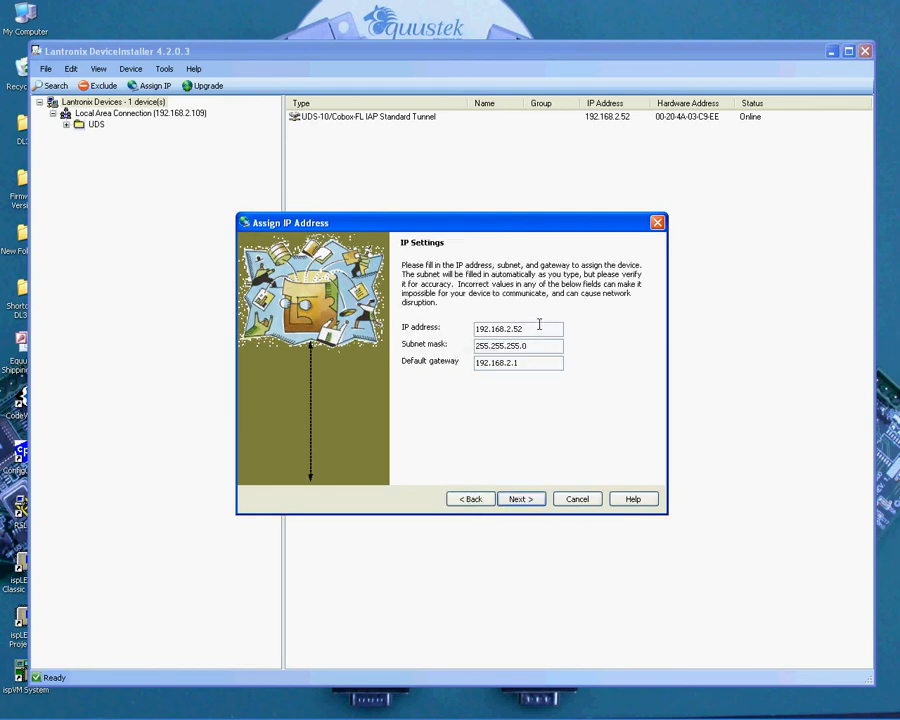
triple_click(517, 328)
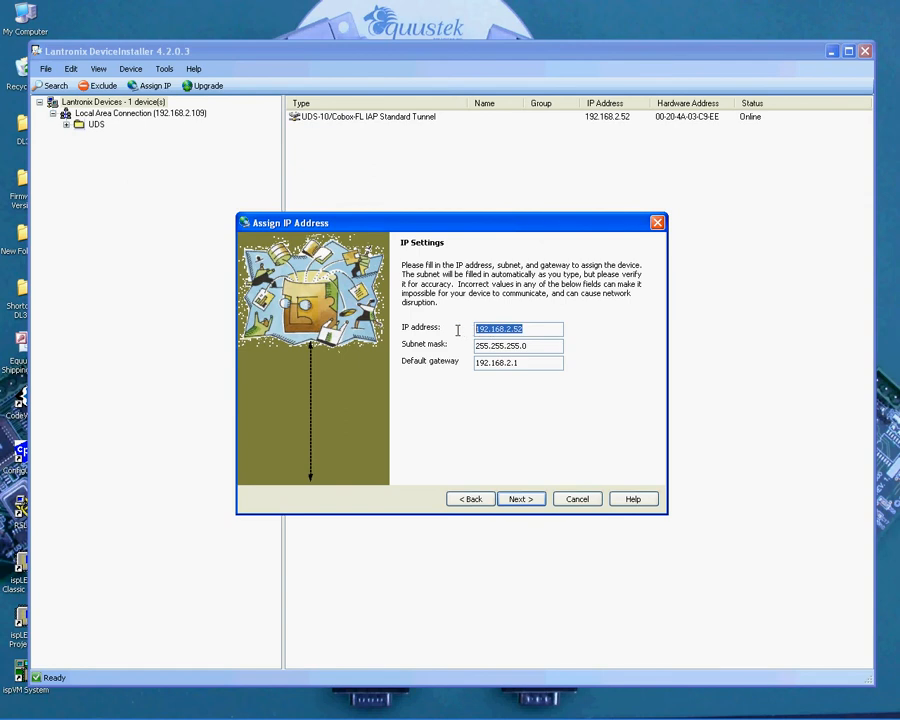
mouse_move(537, 345)
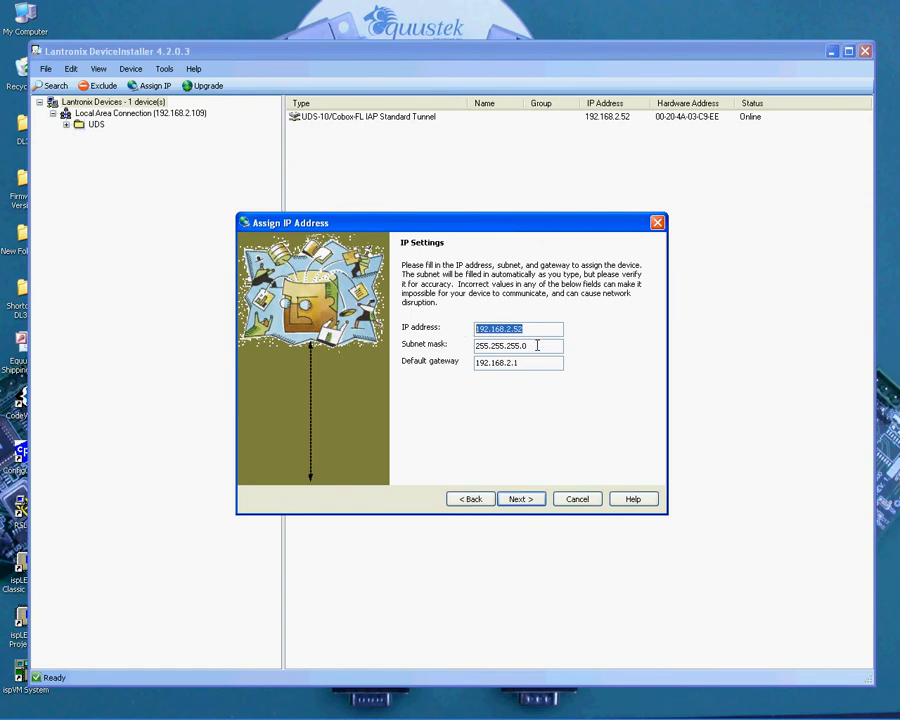
click(517, 362)
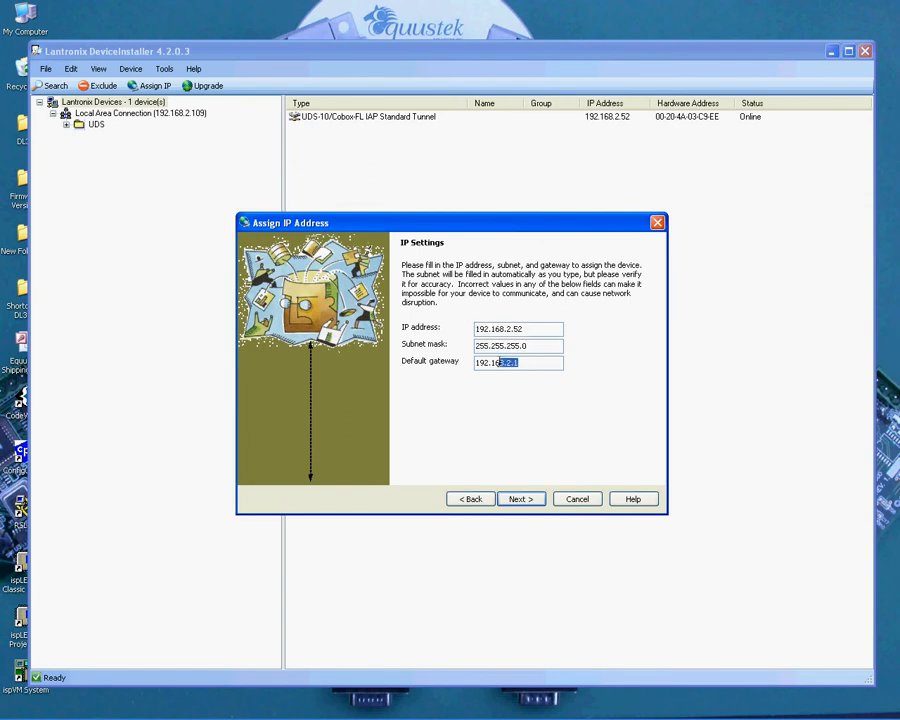
click(520, 498)
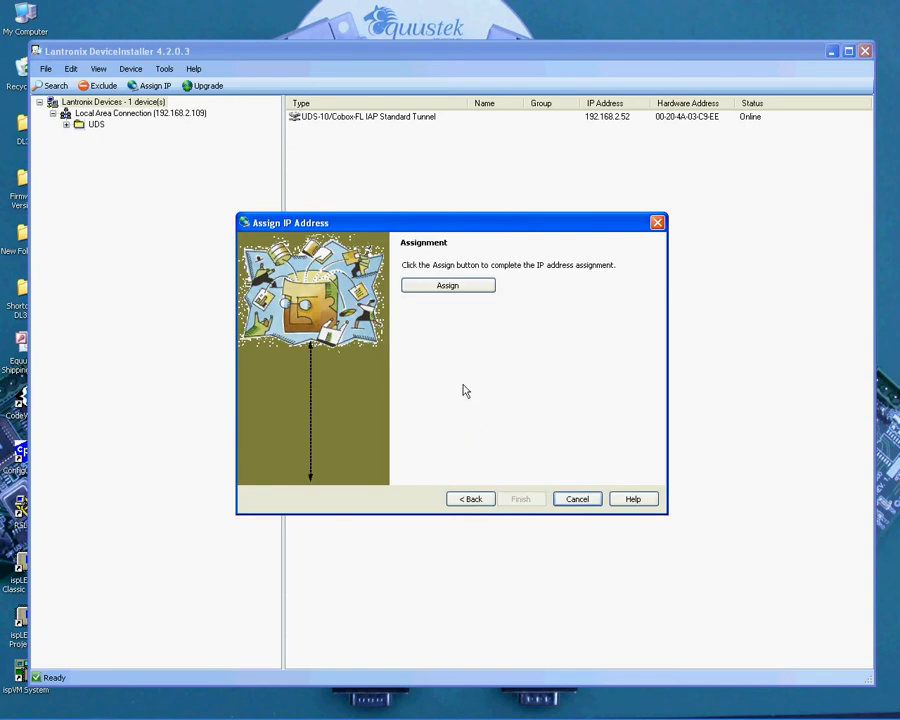
mouse_move(447, 290)
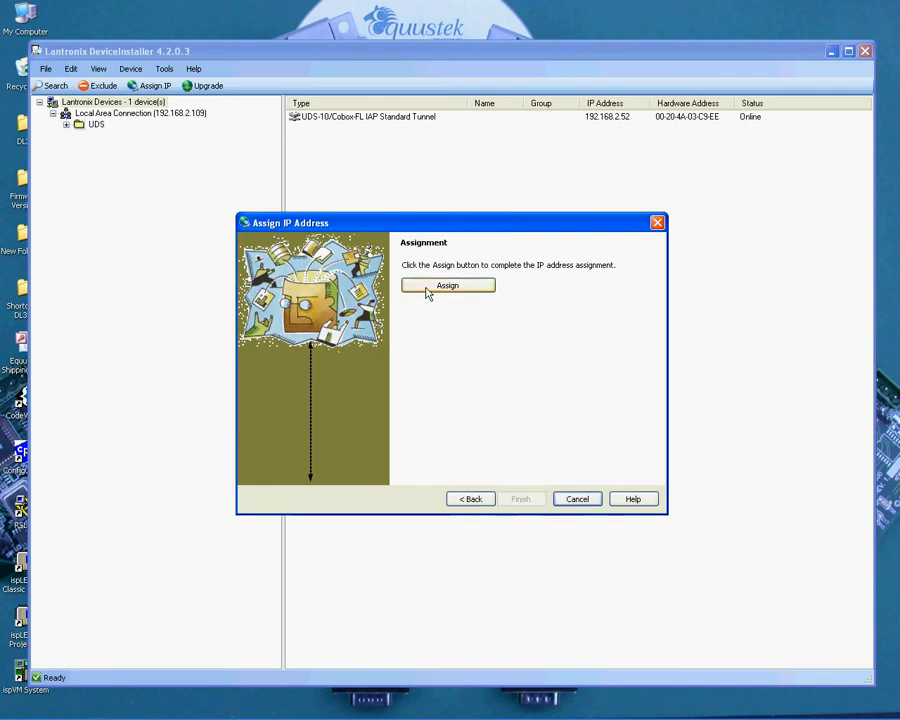
Apply the 192.168.2.52 assignment and finish the wizard after it completes successfully
click(447, 285)
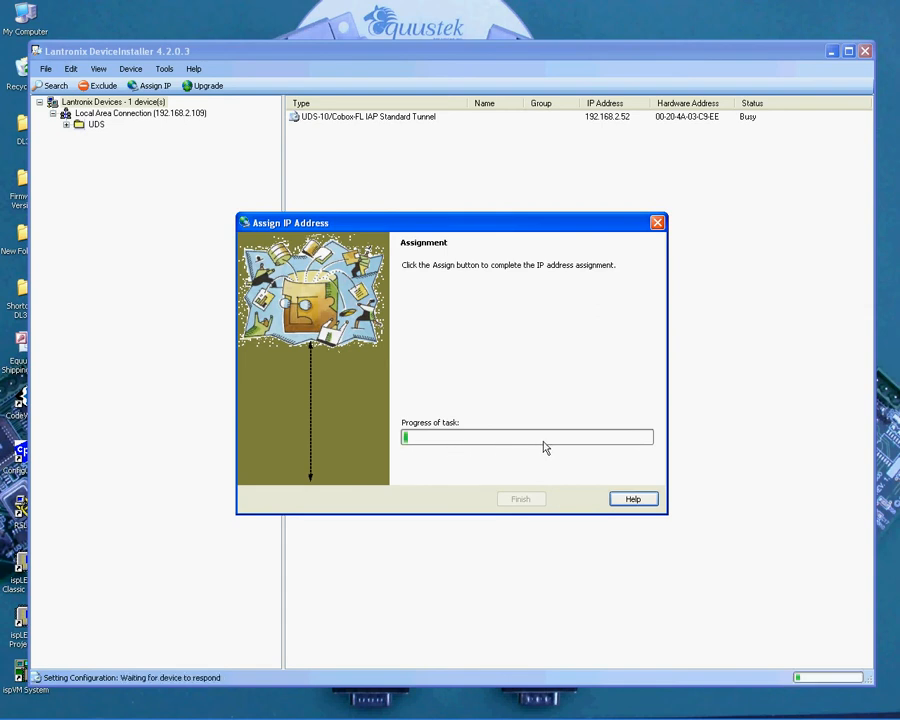
mouse_move(573, 448)
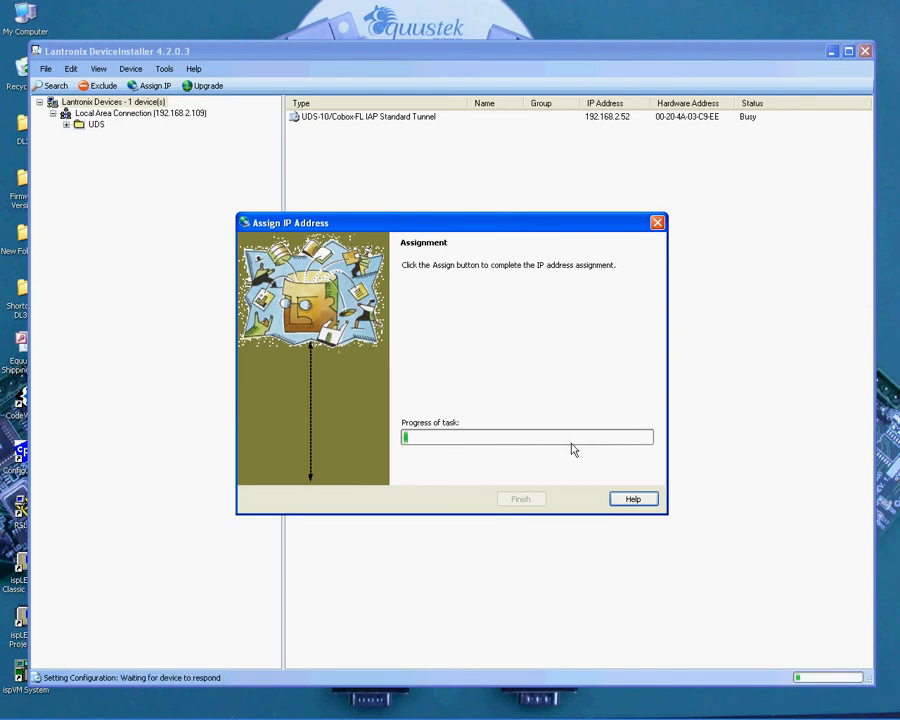
mouse_move(505, 455)
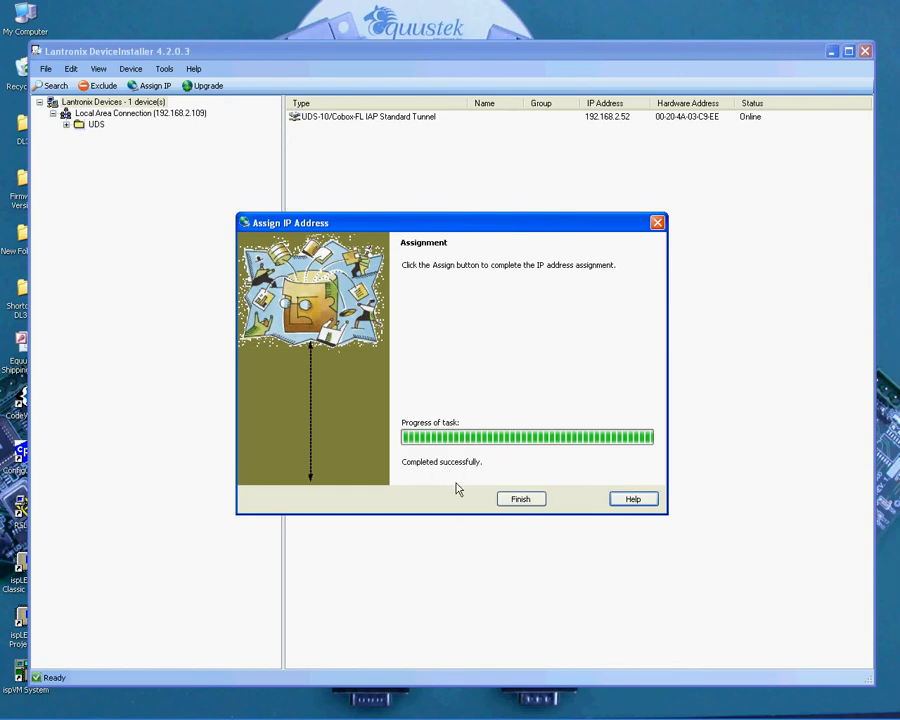
click(520, 498)
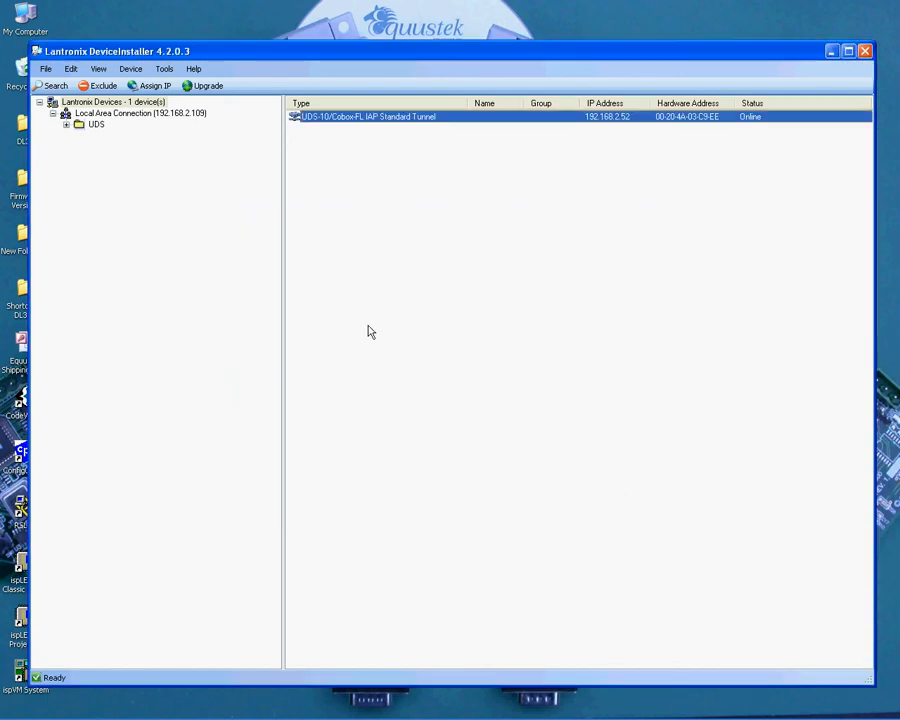
mouse_move(337, 126)
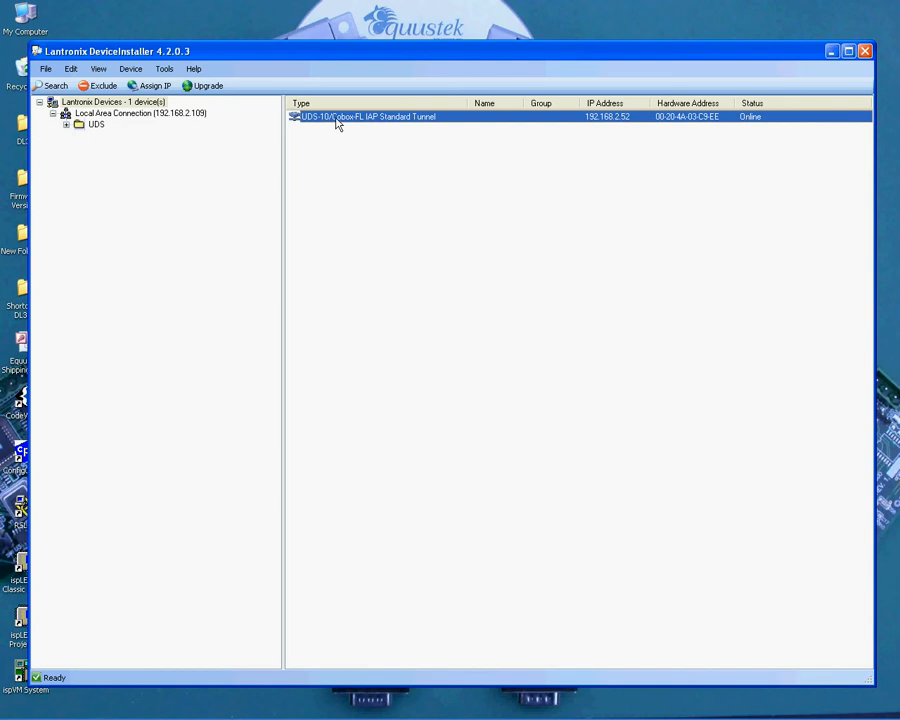
mouse_move(337, 122)
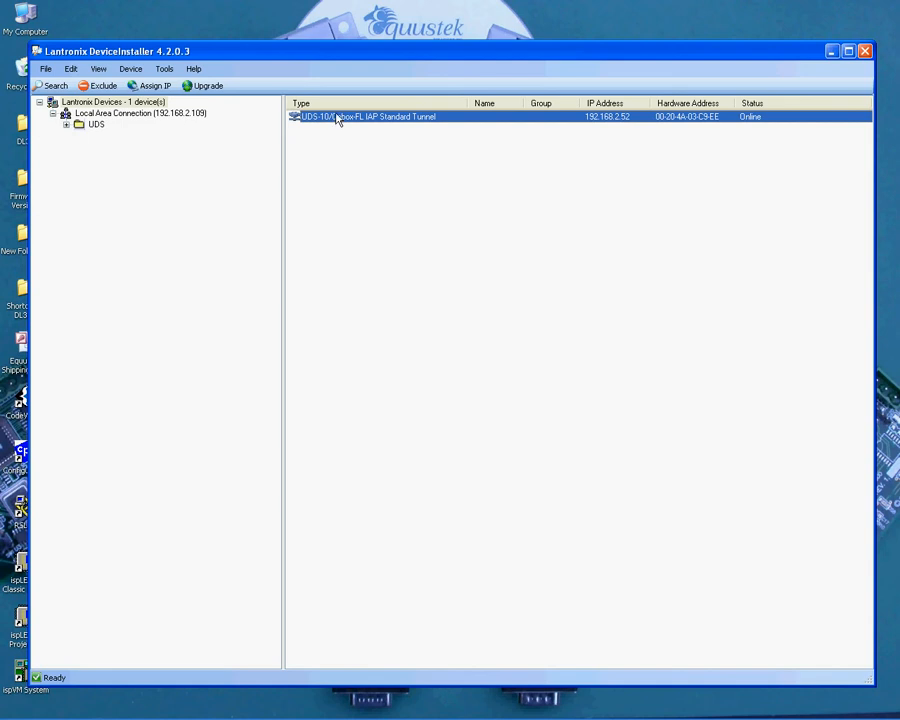
Show the 192.168.2.52 device node's details and its Telnet Configuration tab on port 9999
double_click(360, 116)
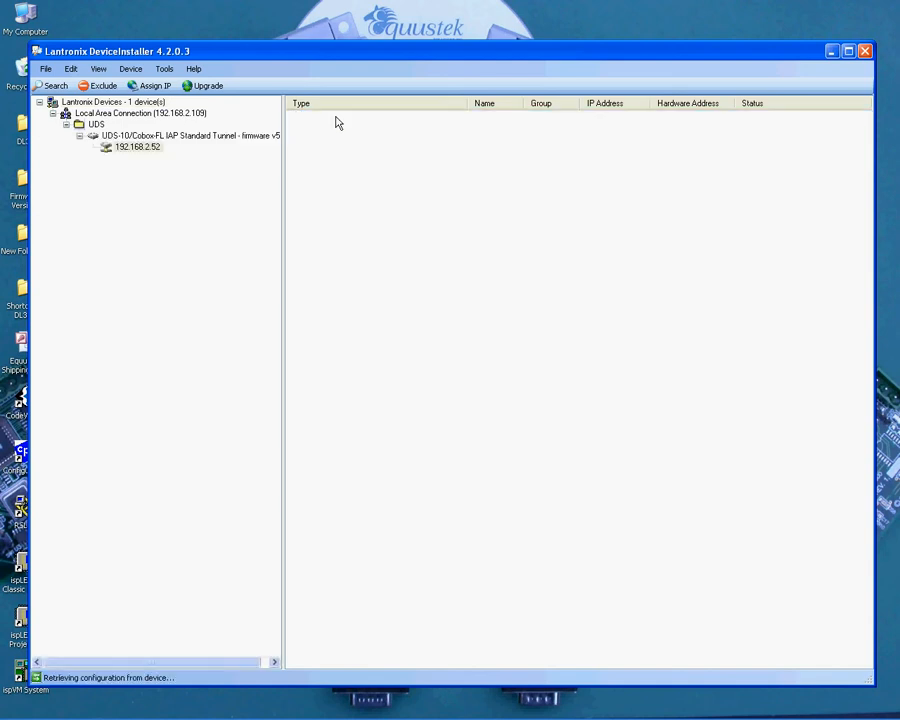
click(137, 146)
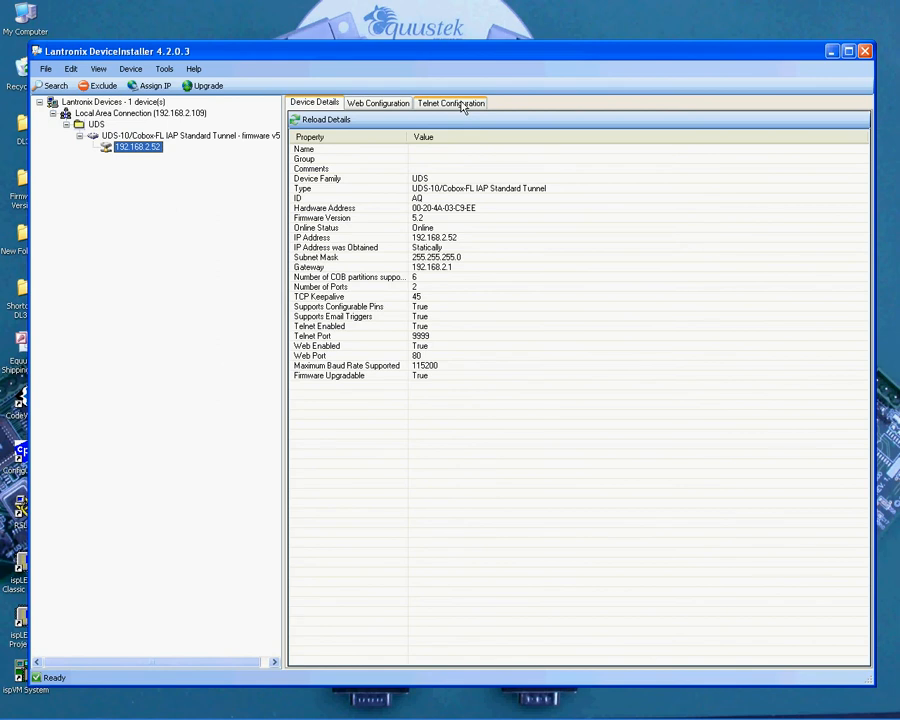
click(450, 102)
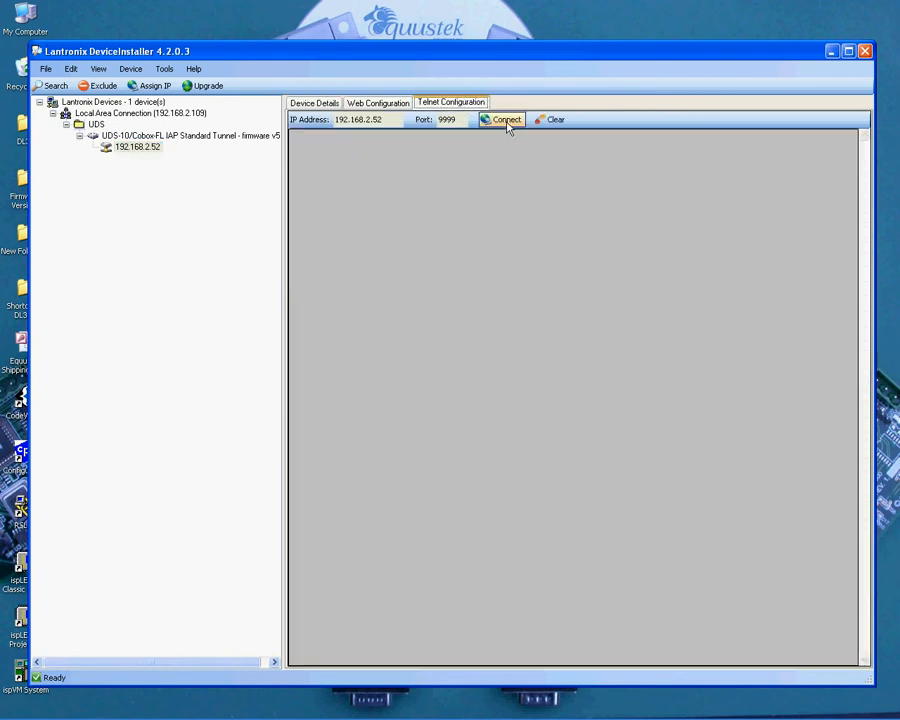
Connect over Telnet to the setup menu and choose 7 for factory defaults
click(503, 119)
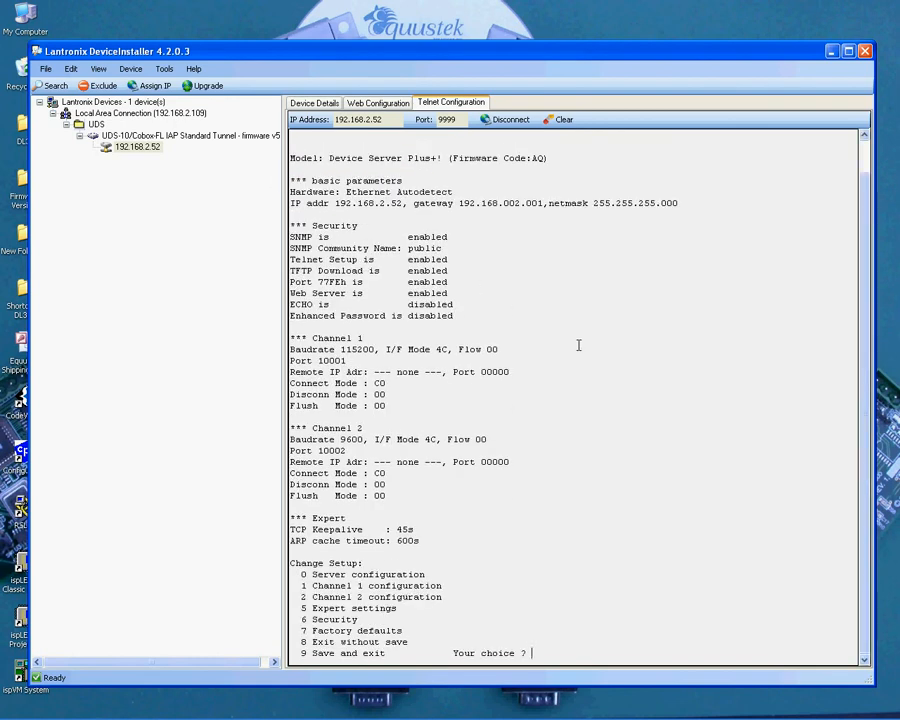
mouse_move(525, 359)
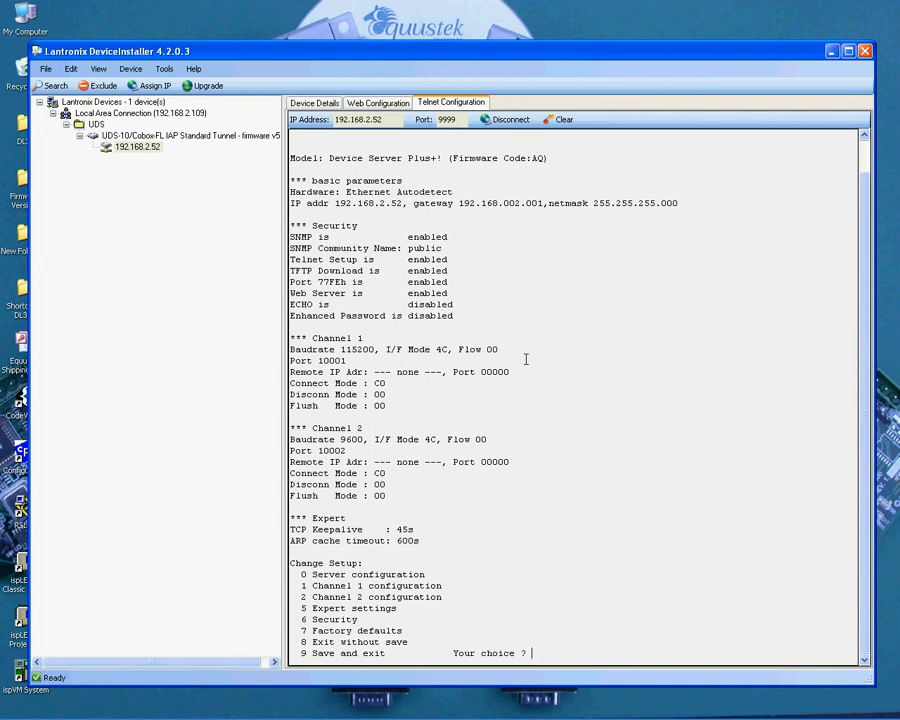
mouse_move(423, 344)
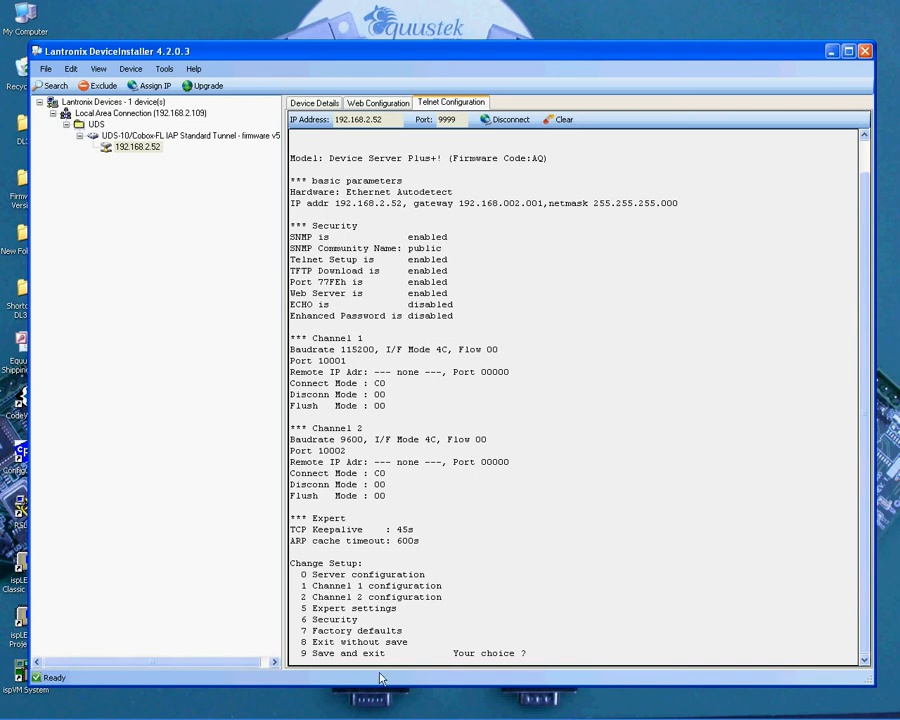
mouse_move(404, 633)
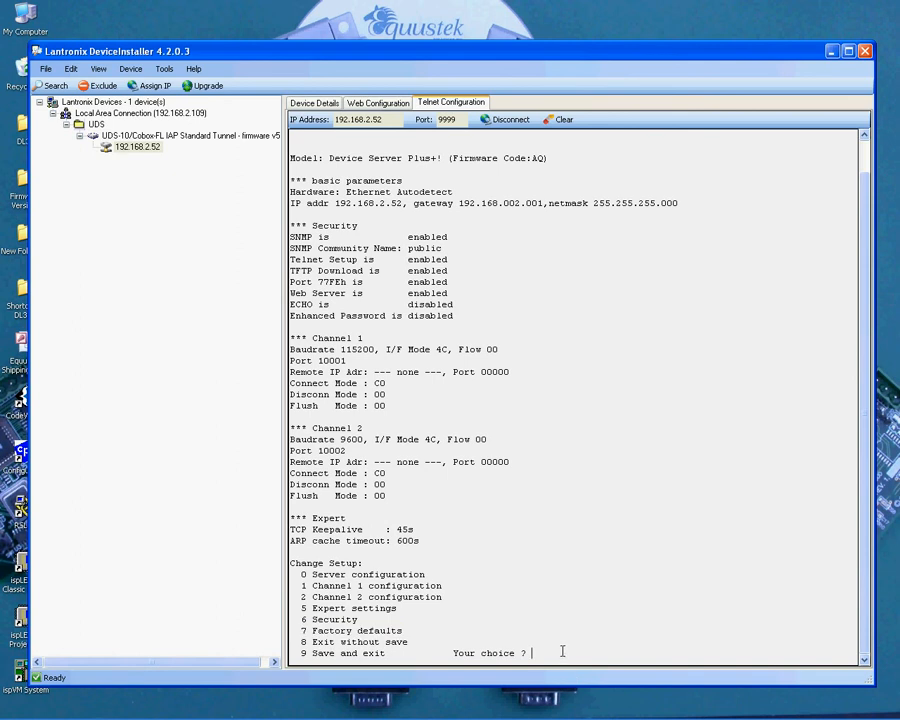
text(7)
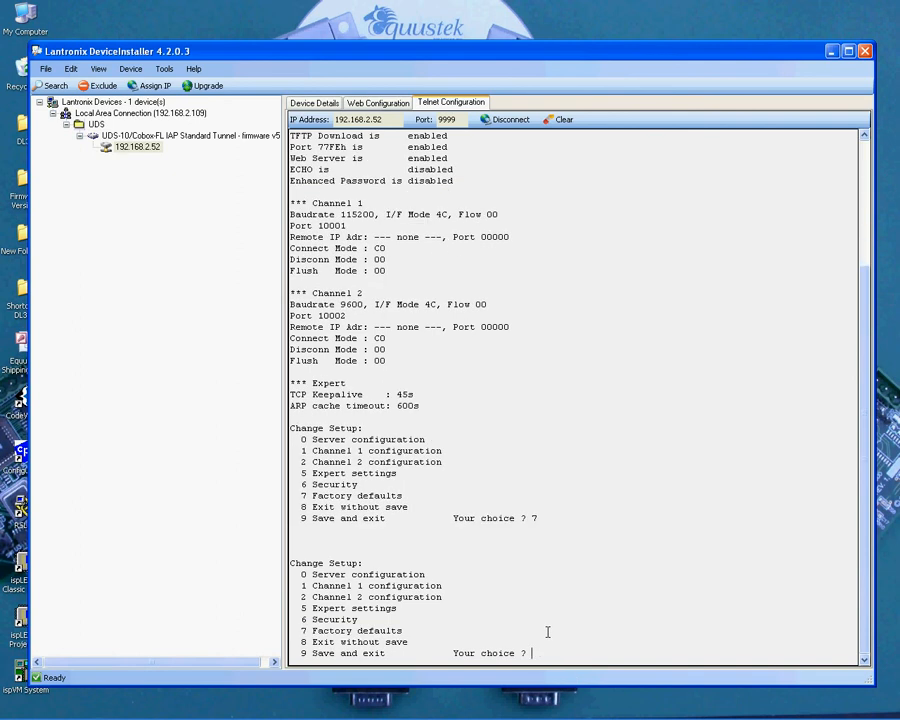
mouse_move(462, 588)
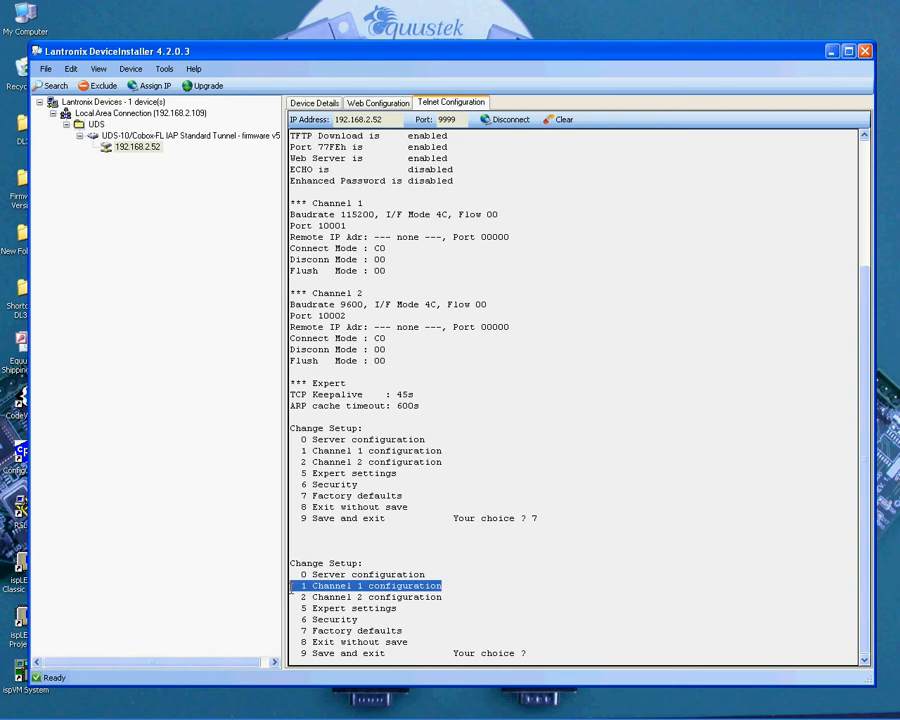
mouse_move(551, 648)
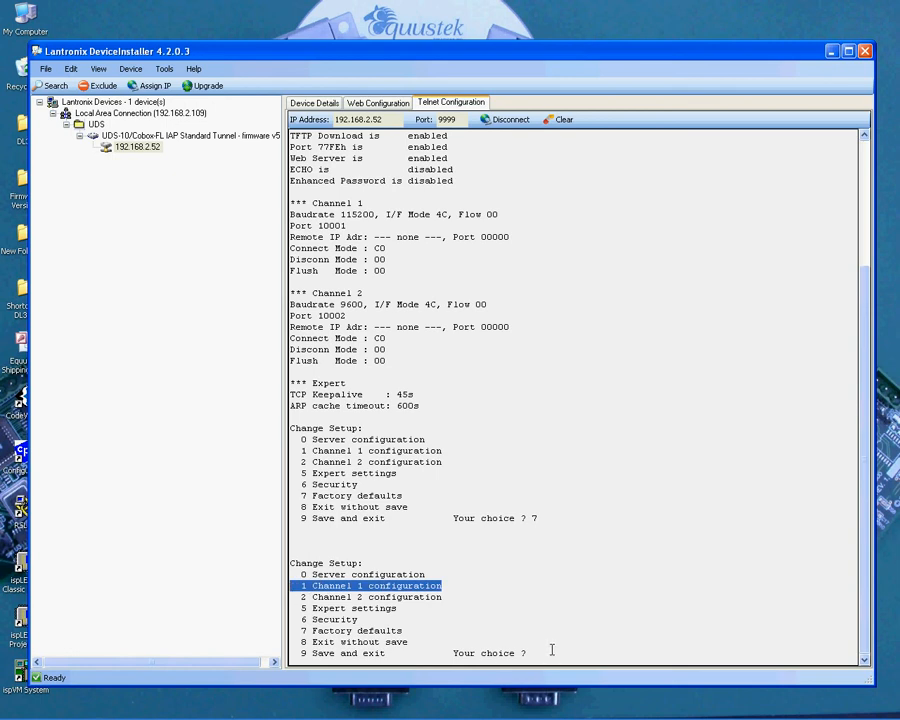
Enter Channel 1 configuration and set its baud rate to 115200
text(1)
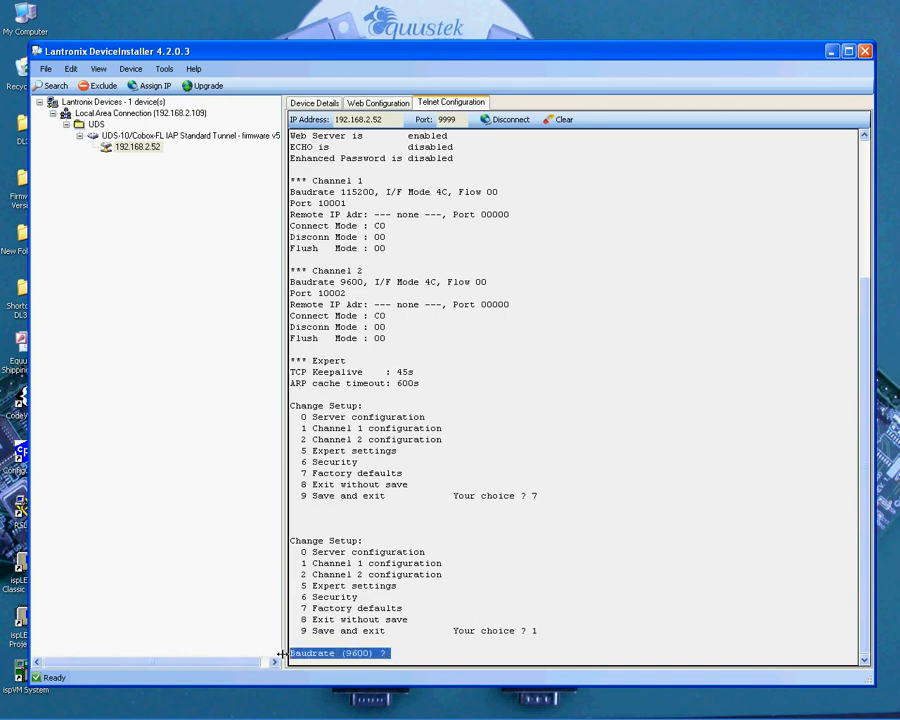
click(405, 653)
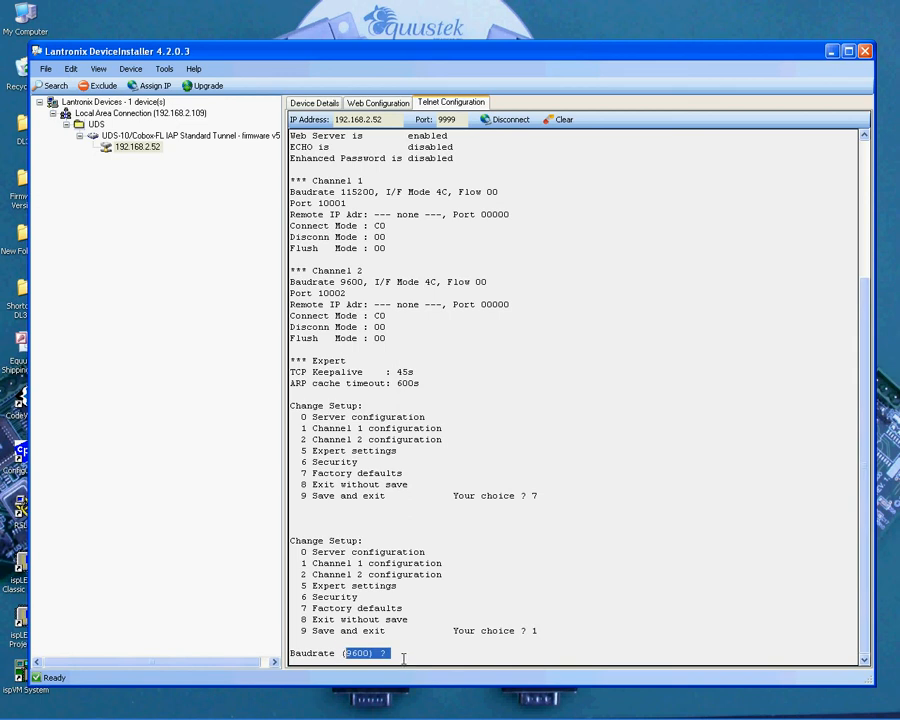
text(1)
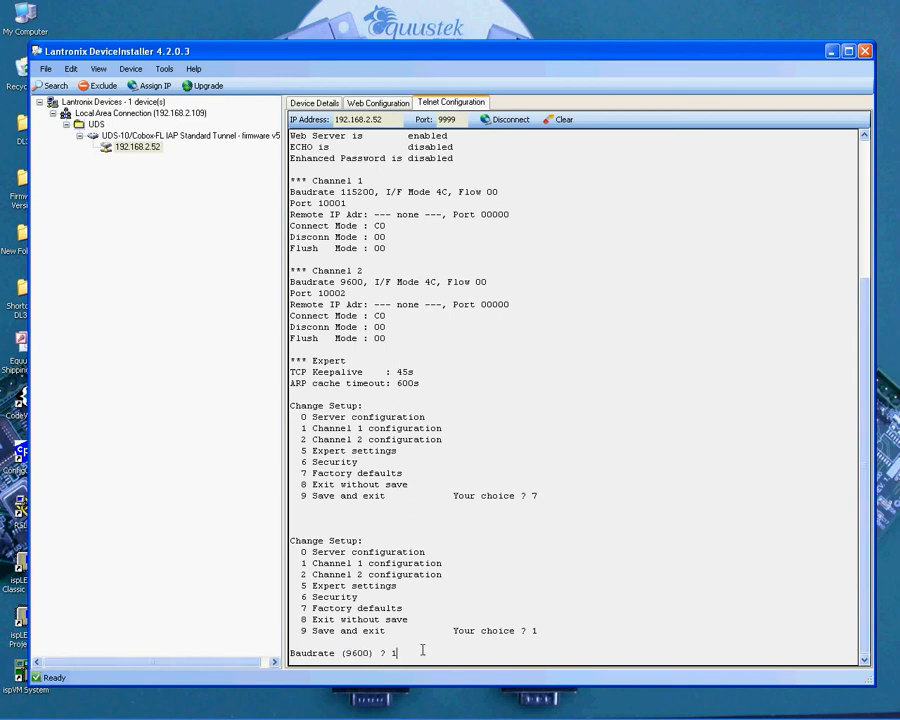
text(5200)
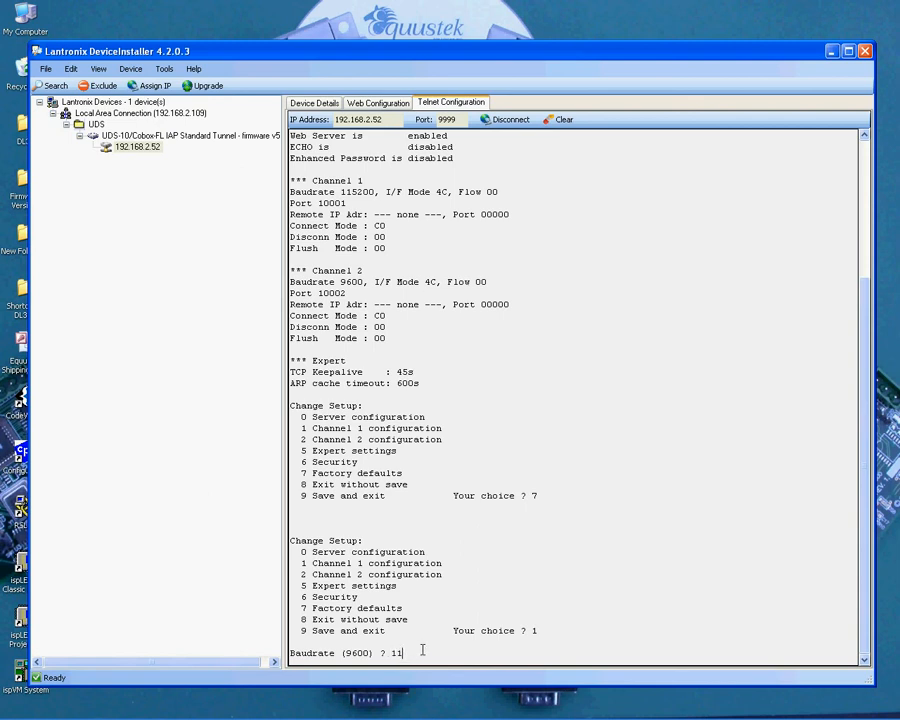
text(5200)
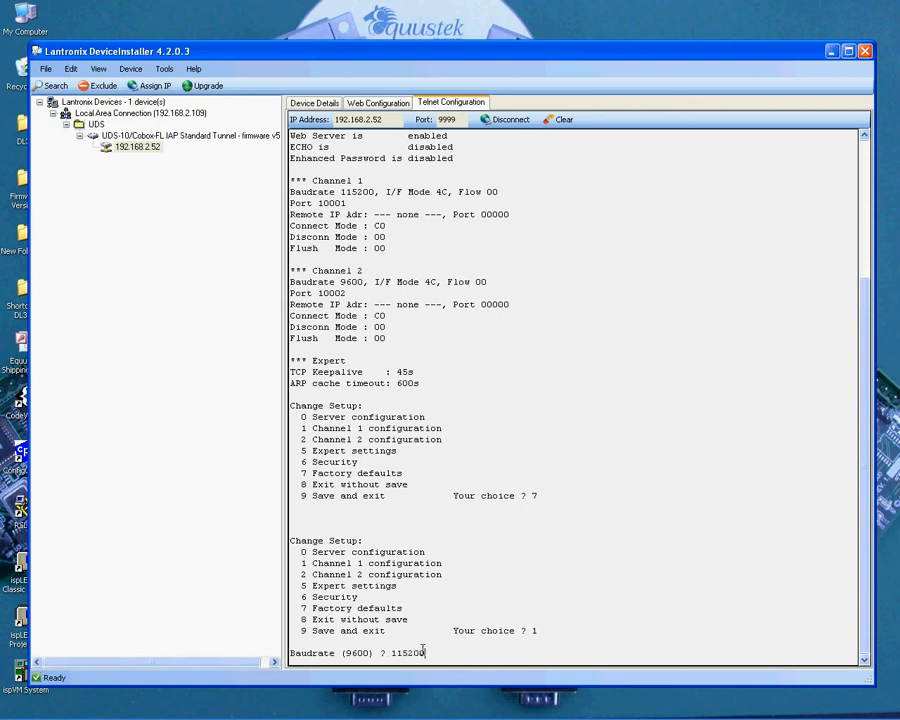
key(Return)
text(9)
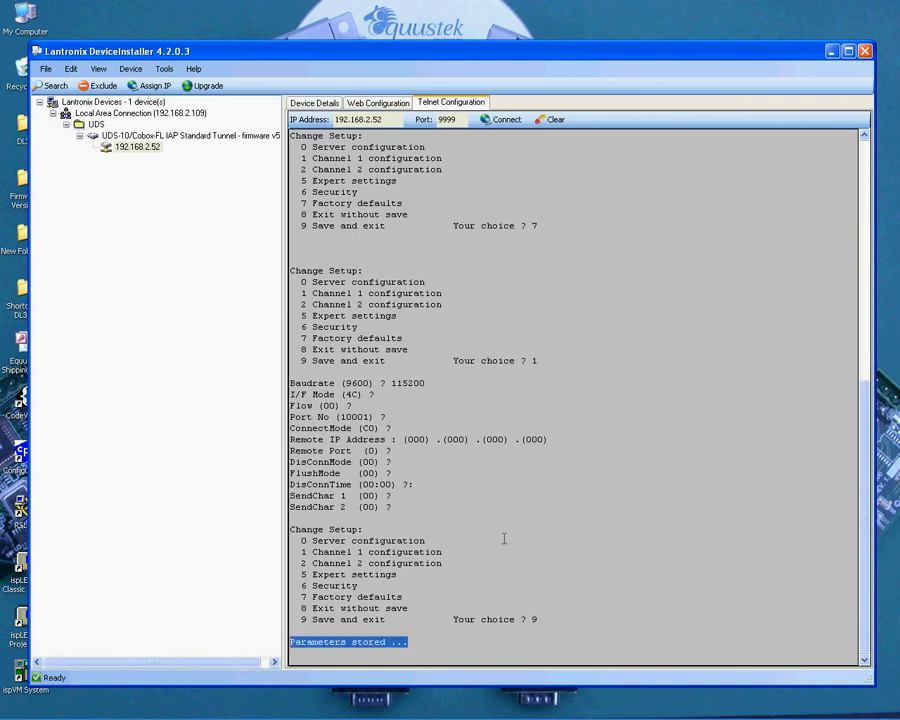
mouse_move(832, 51)
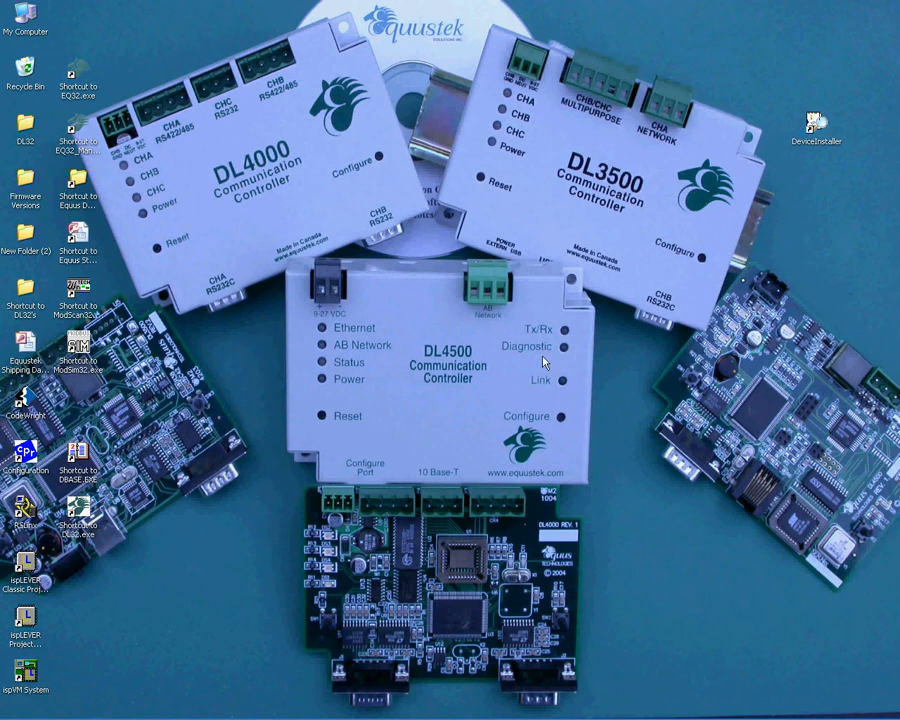
mouse_move(290, 428)
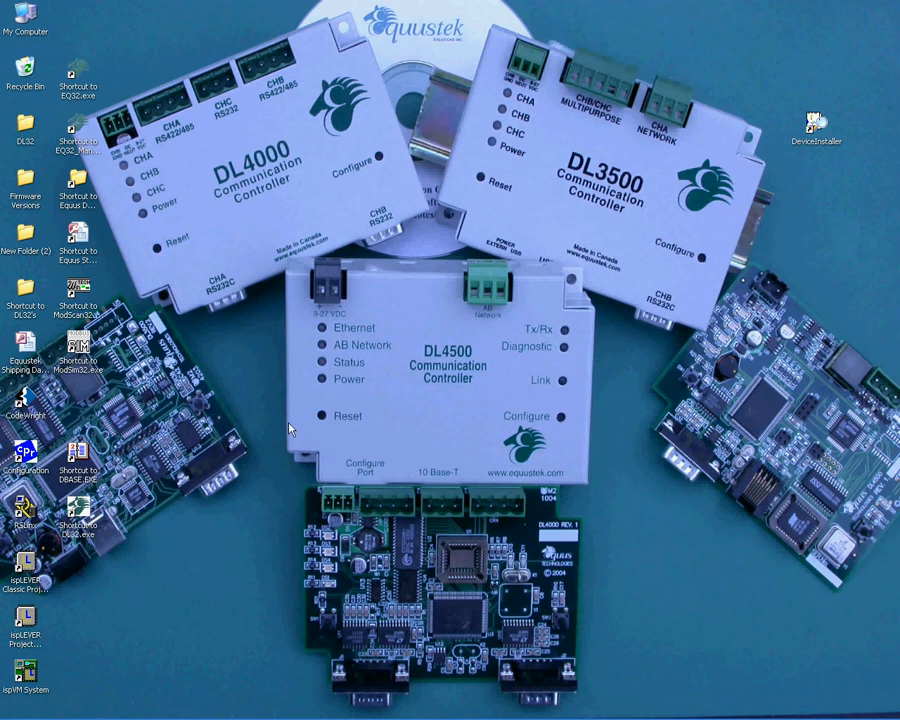
mouse_move(378, 447)
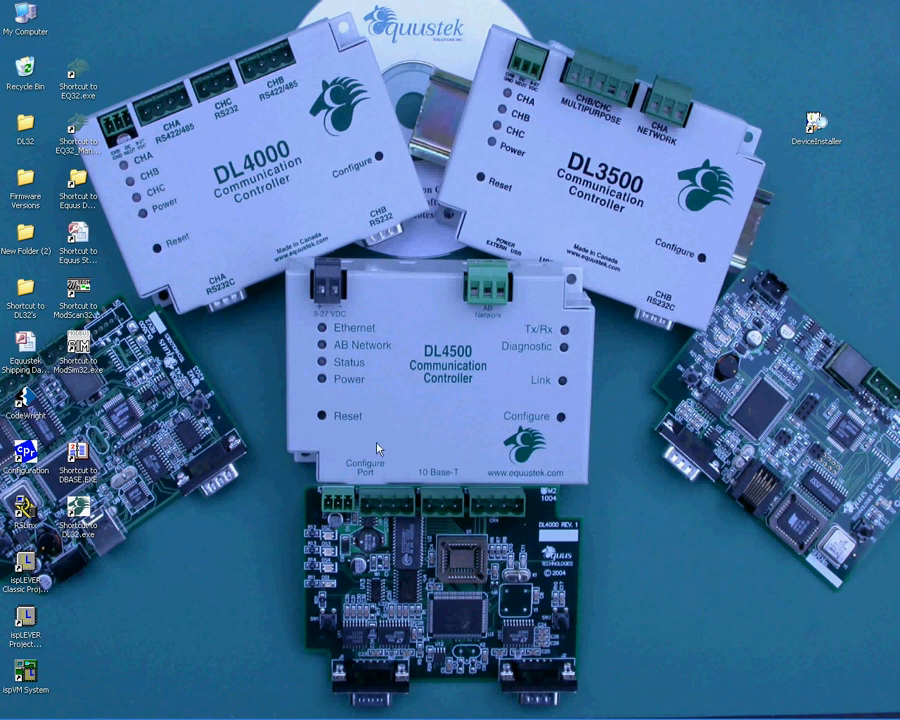